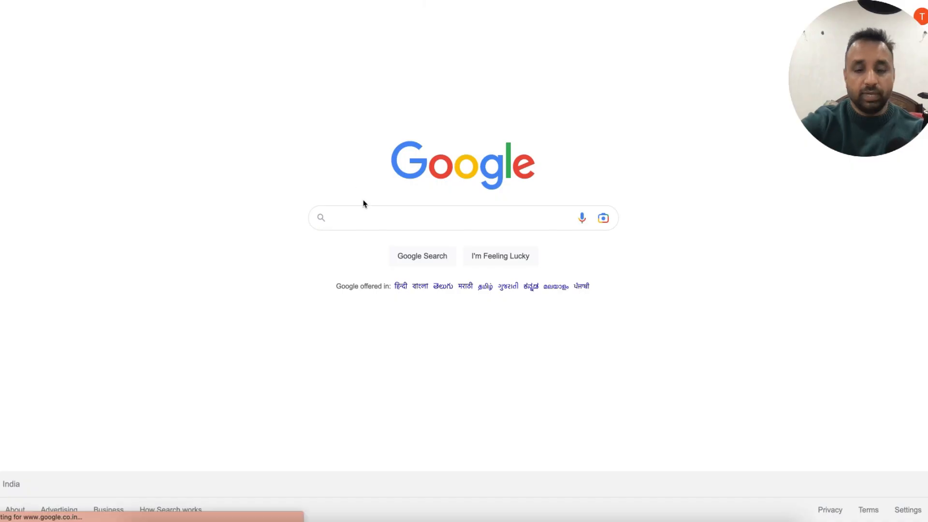
Search Google for 'show me the recipe of veg biryani' and browse the recipe results.
text(show me)
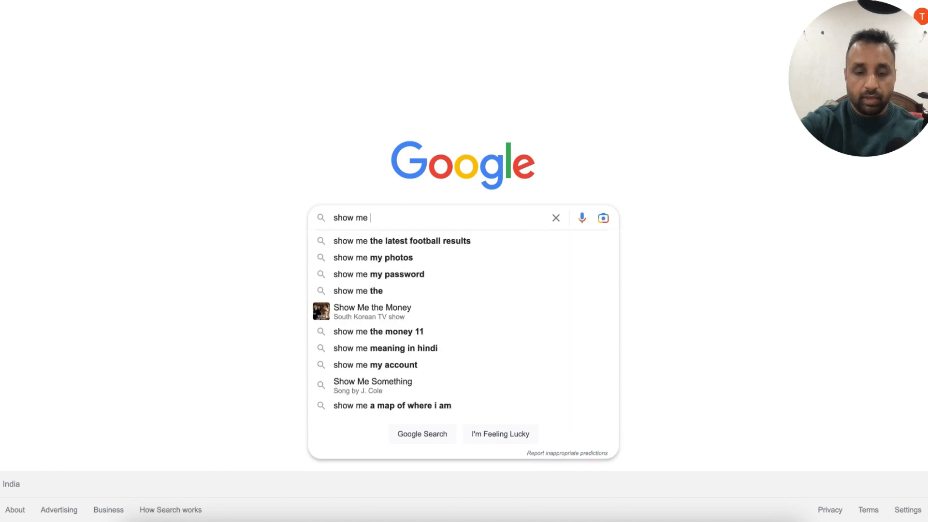
text(veg biryani re)
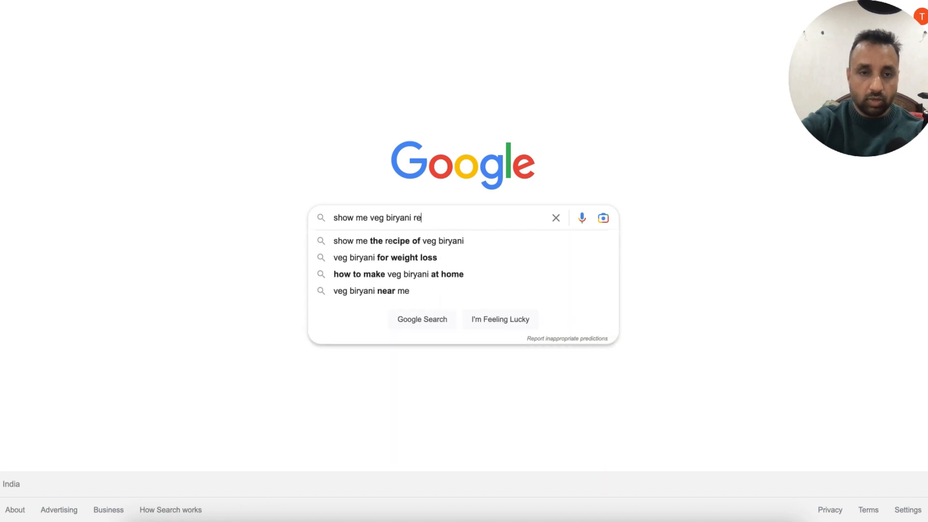
click(399, 240)
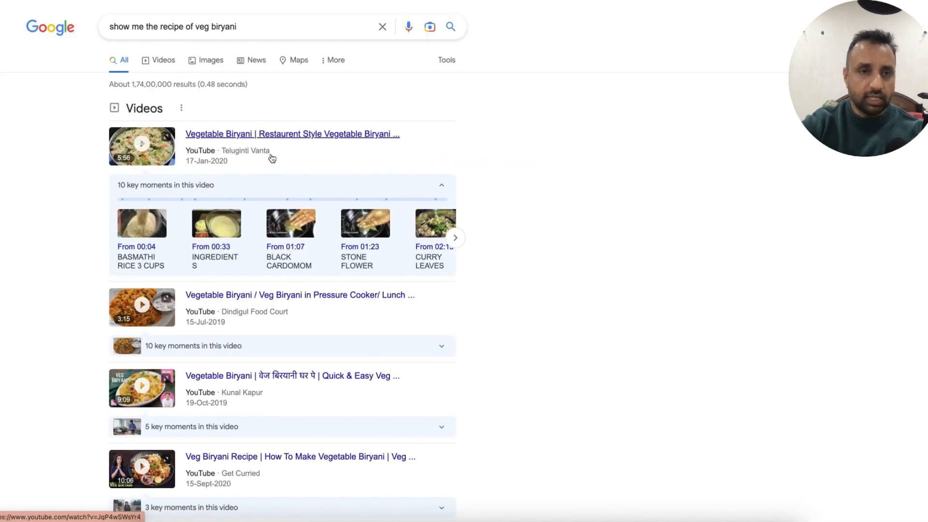
scroll(down, 3)
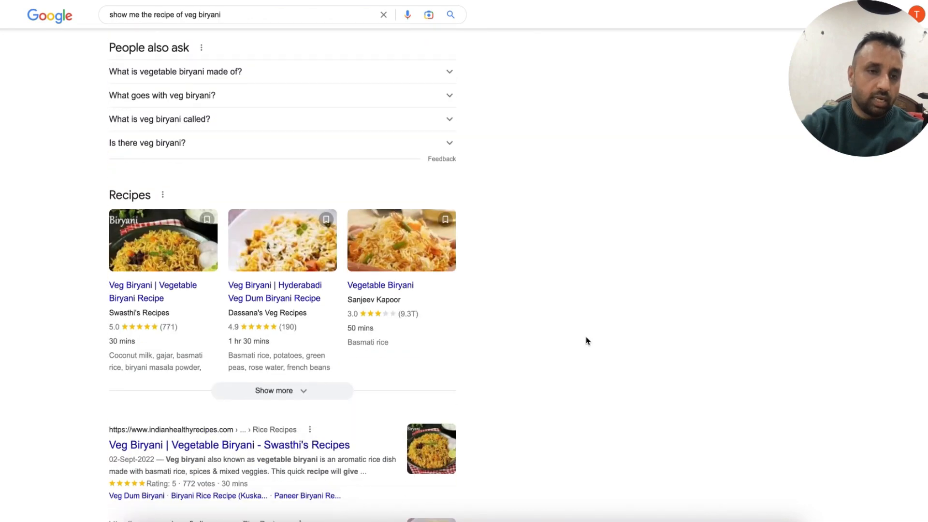
scroll(down, 3)
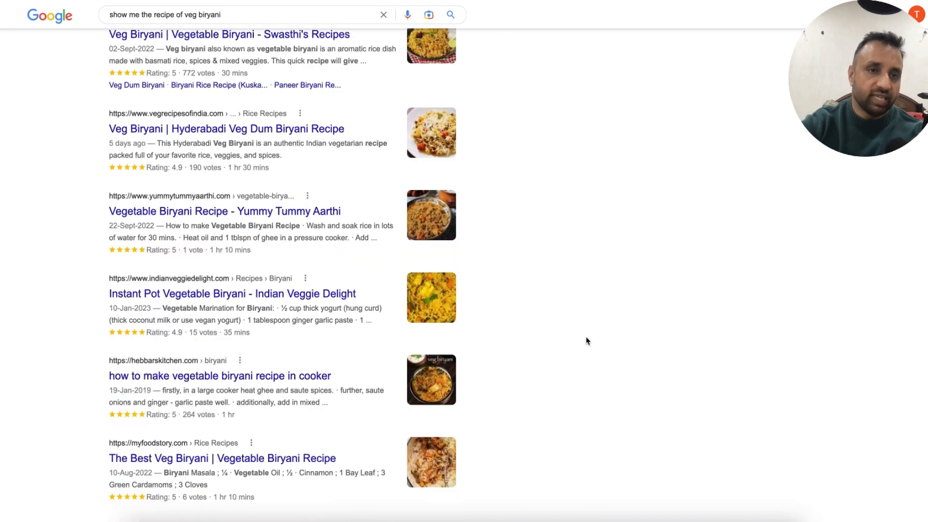
scroll(down, 3)
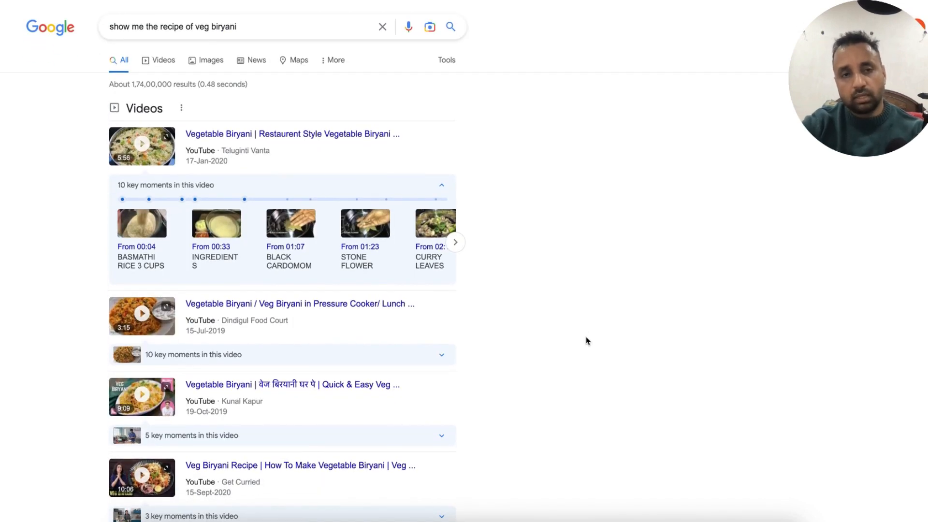
scroll(down, 3)
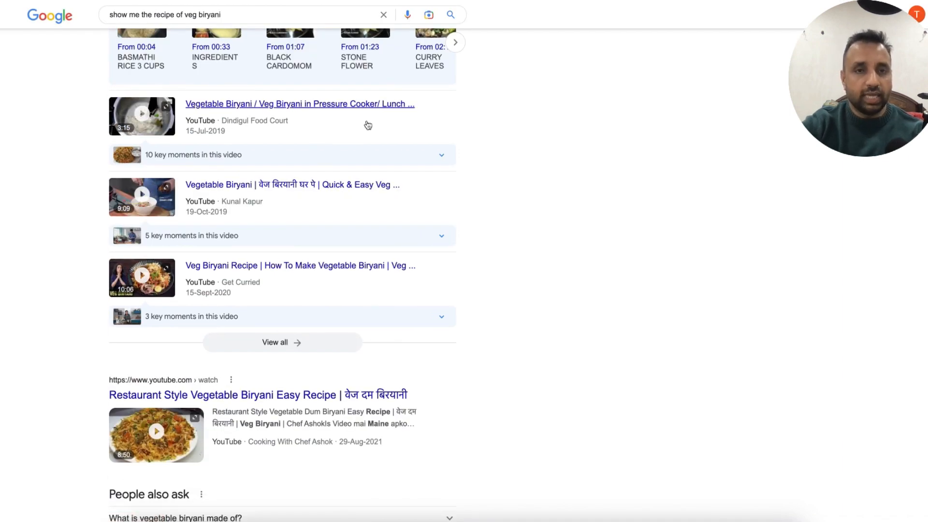
click(237, 15)
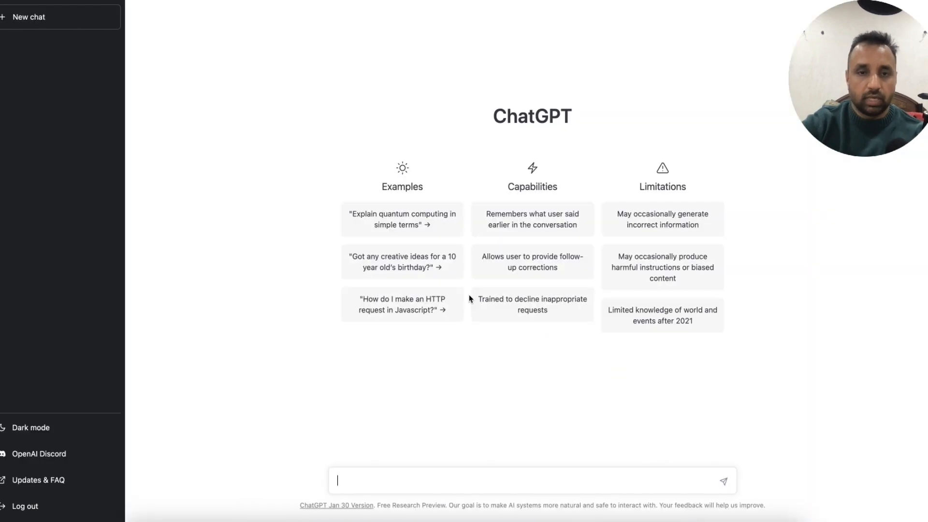
Ask ChatGPT for a veg biryani recipe, then clear it for a blank chat.
click(723, 480)
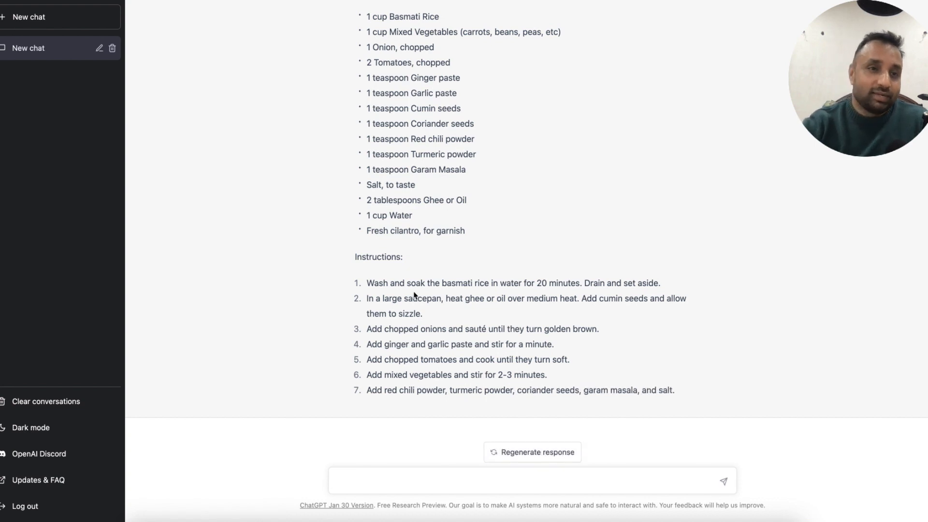
click(99, 48)
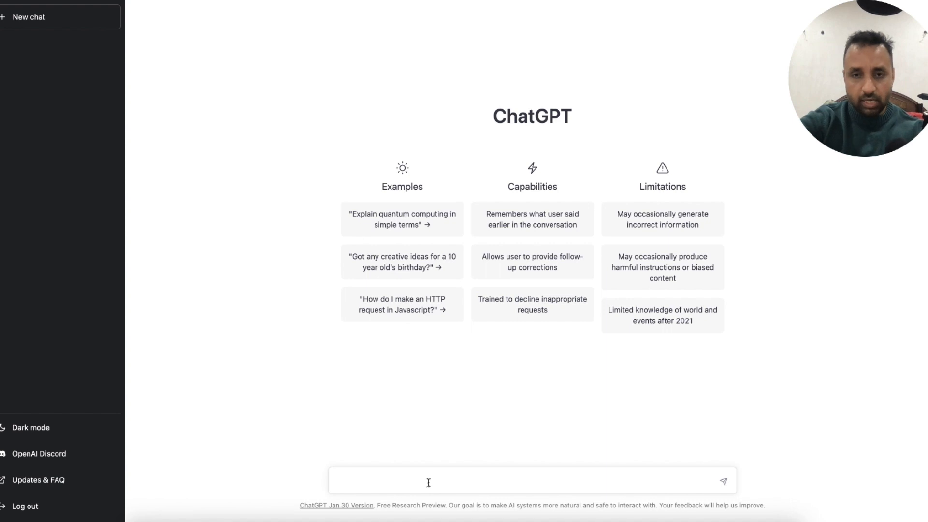
Ask ChatGPT 'show me workouts for upper body strength'.
text(show me workouts fo)
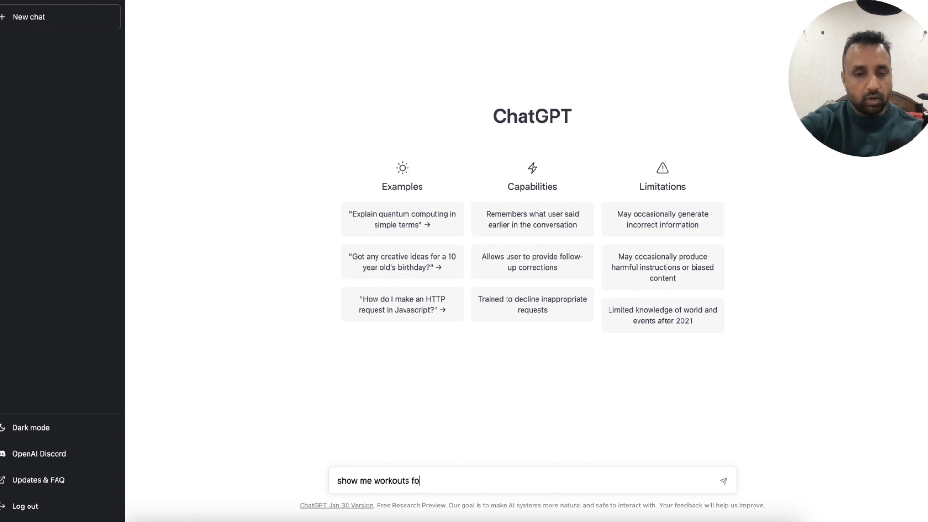
text(r upper body strength)
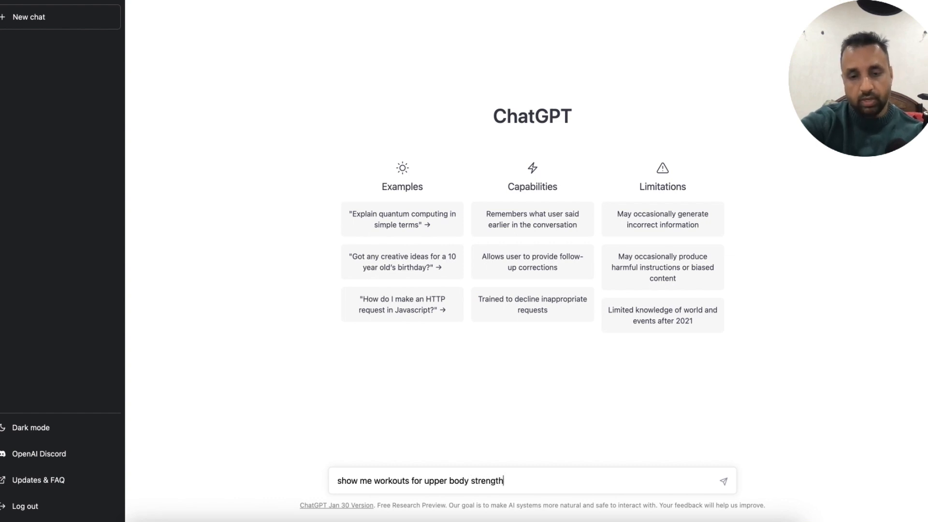
click(723, 480)
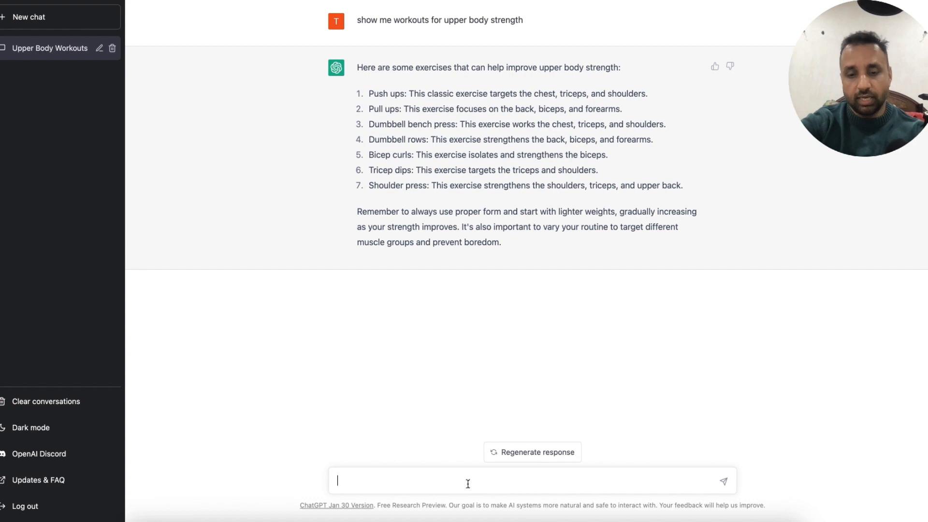
Request a 3-month weights-only upper body program, then start a fresh chat after the error.
text(can)
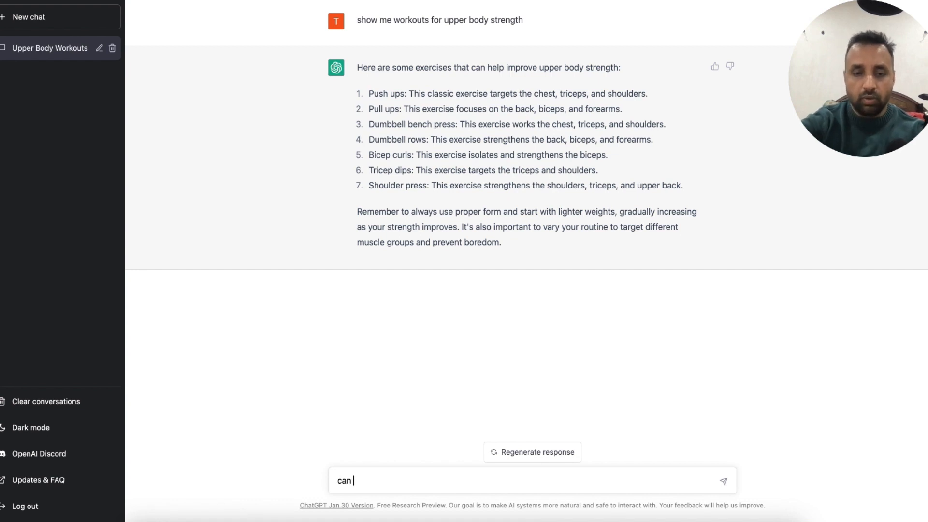
text(you build me a program for)
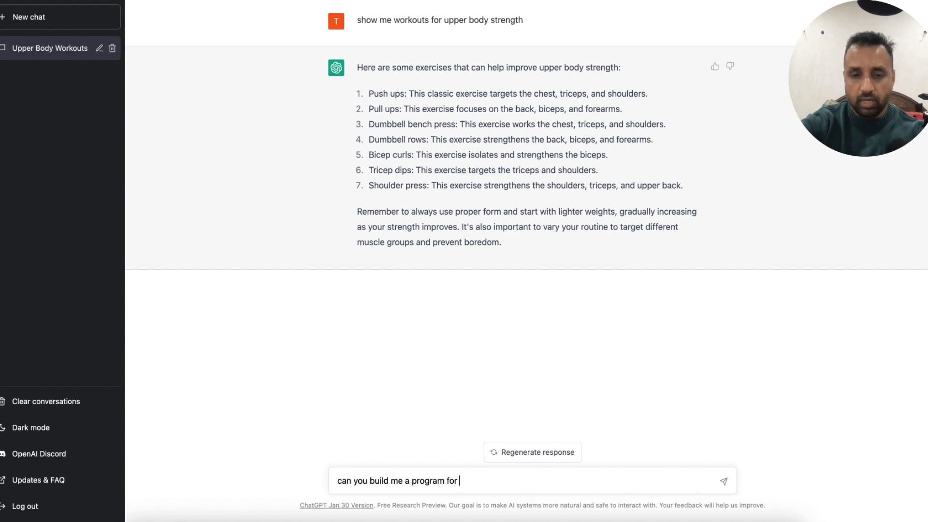
text(3 months)
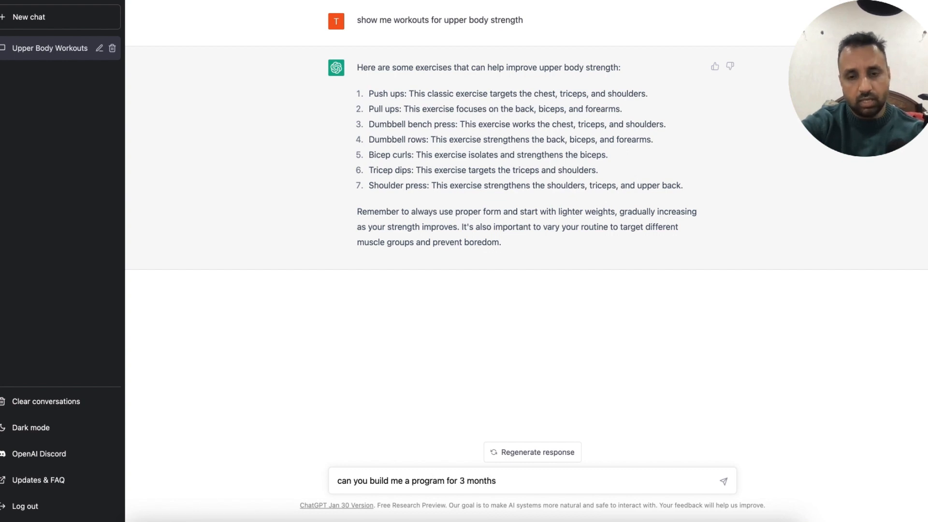
text(using weight)
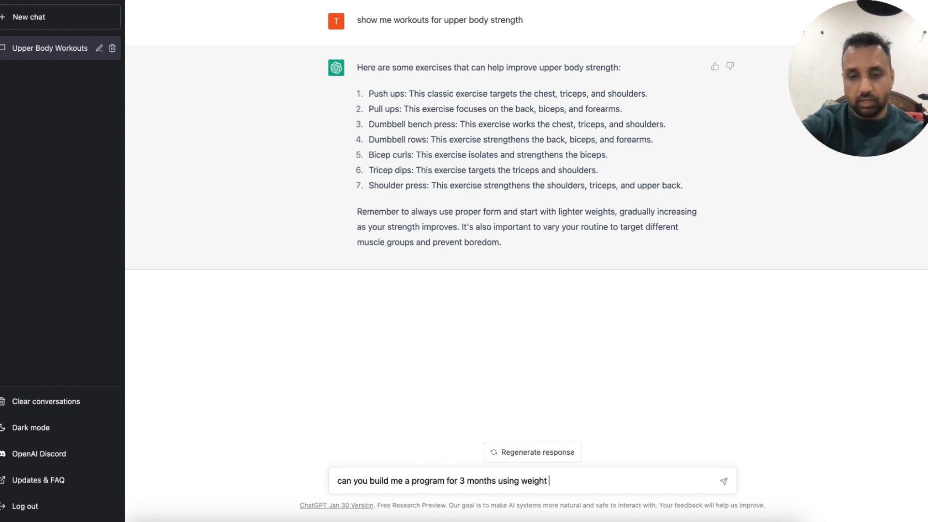
text(s only)
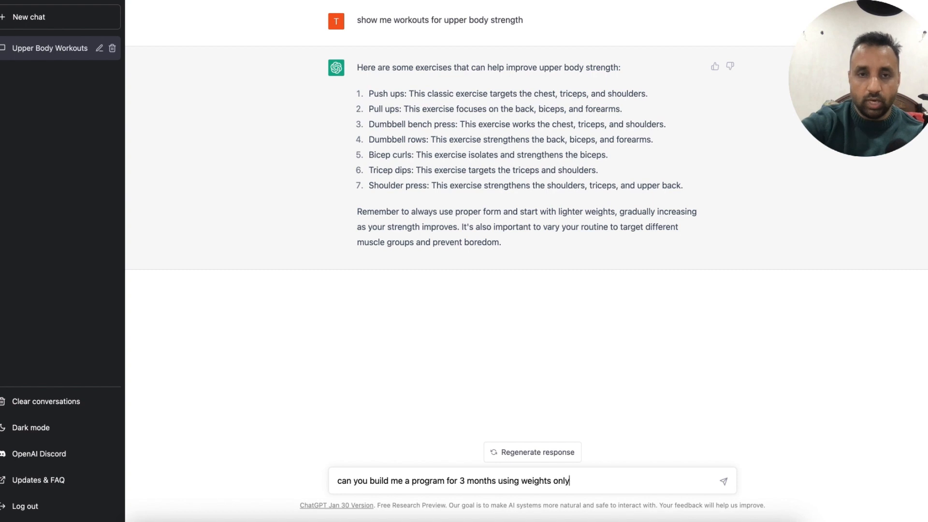
click(723, 480)
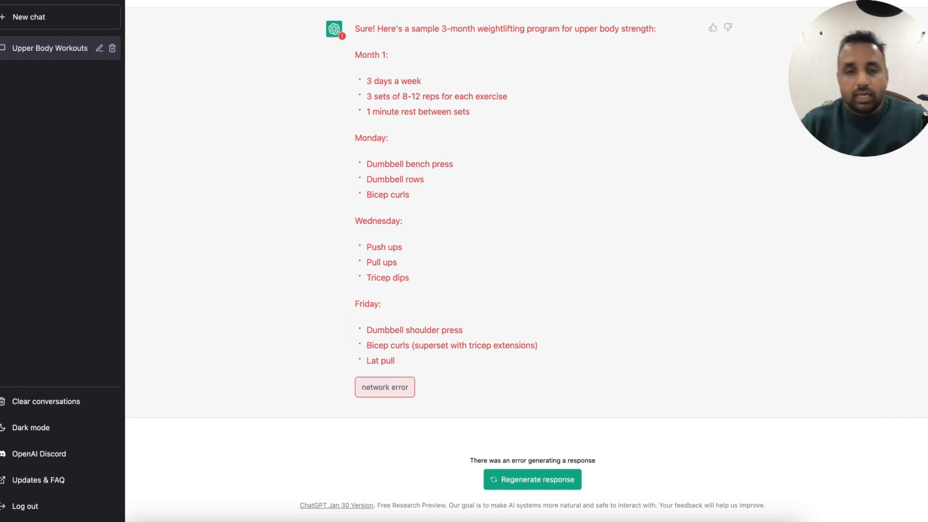
click(48, 401)
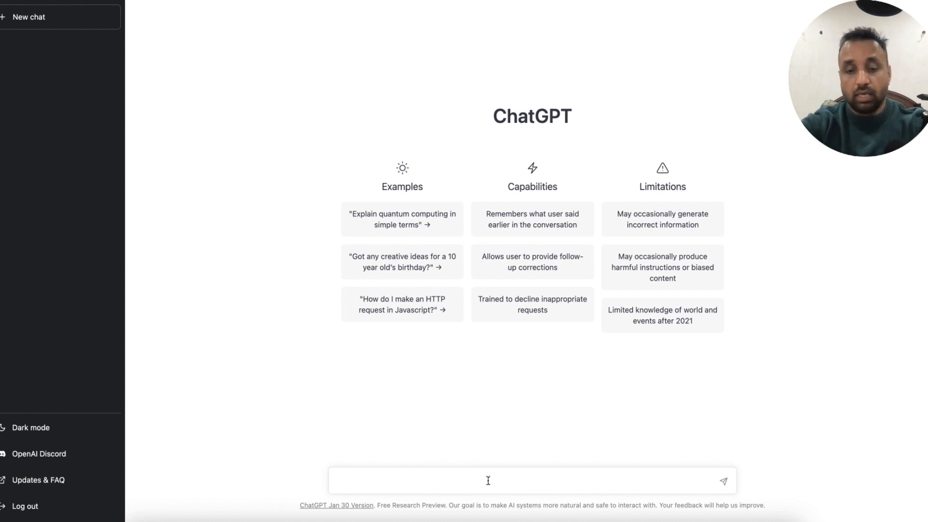
Ask ChatGPT to write an essay on Rajiv Gandhi.
text(cn)
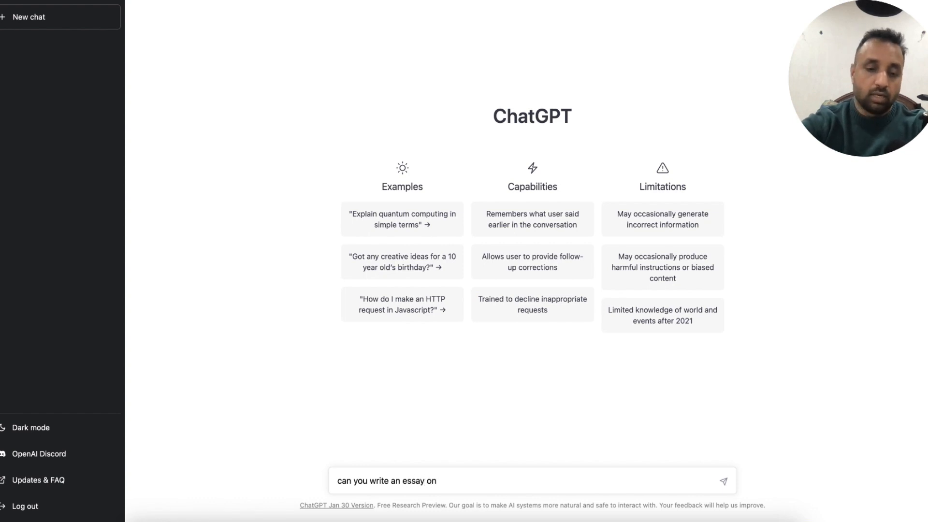
text(rajiv)
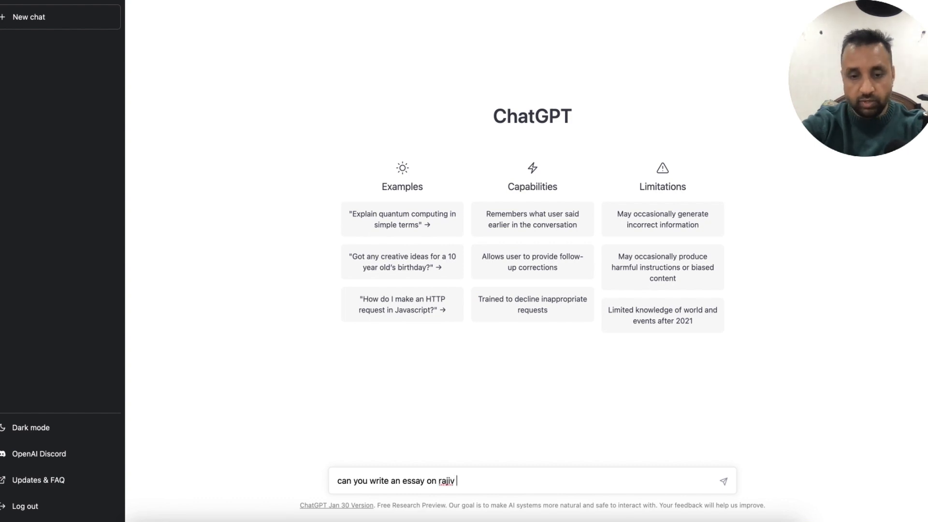
text(gs)
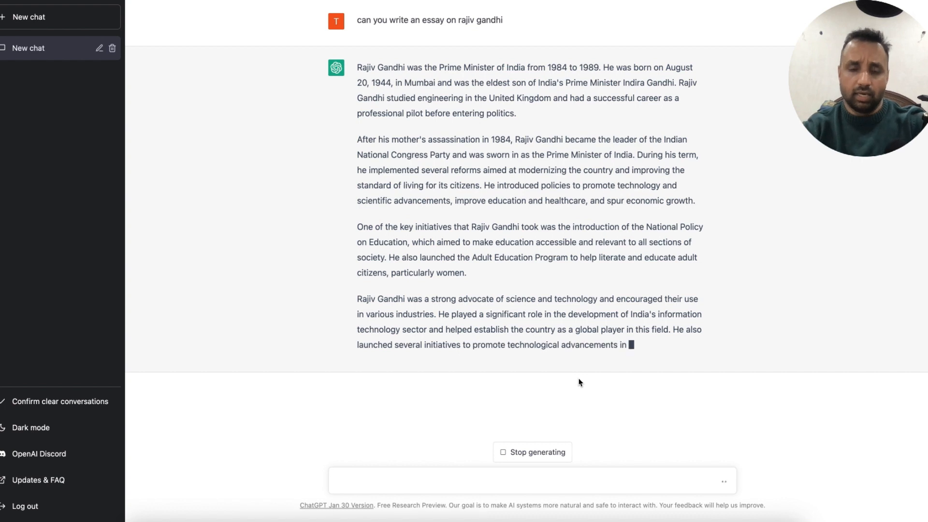
mouse_move(515, 445)
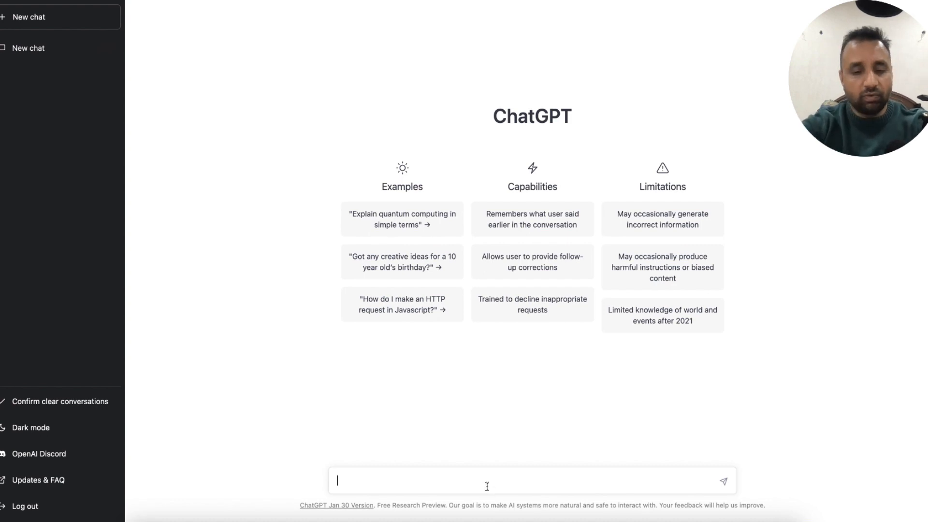
Ask ChatGPT to suggest names of football teams in India.
text(can you)
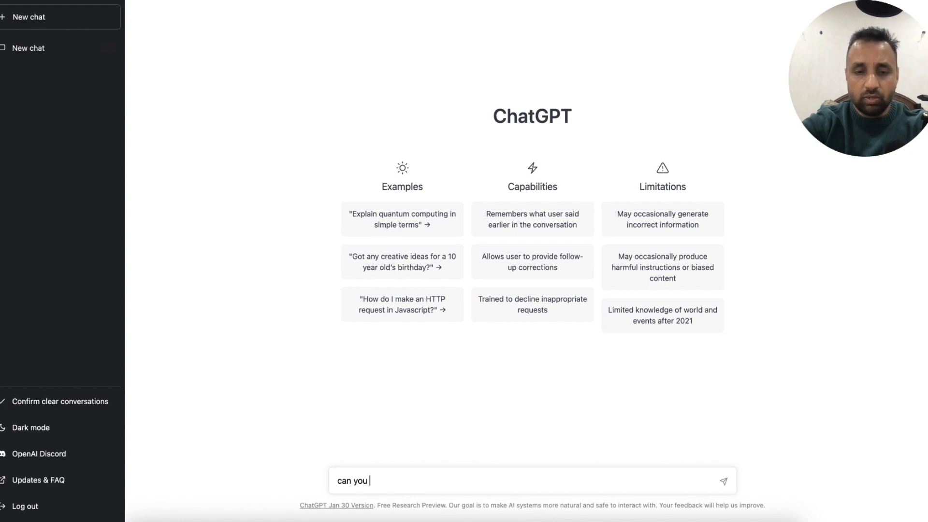
text(suggest nam)
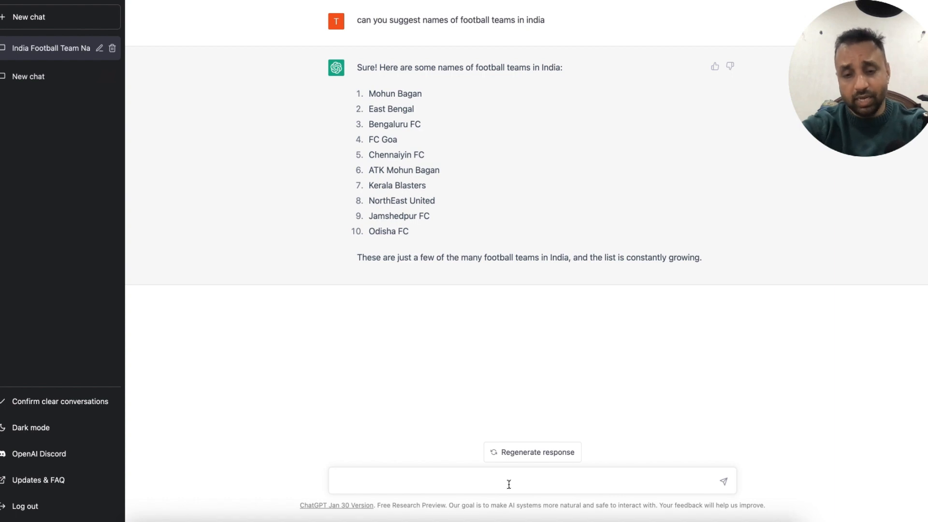
Ask ChatGPT to generate a trading strategy using RSI and moving averages.
text(can)
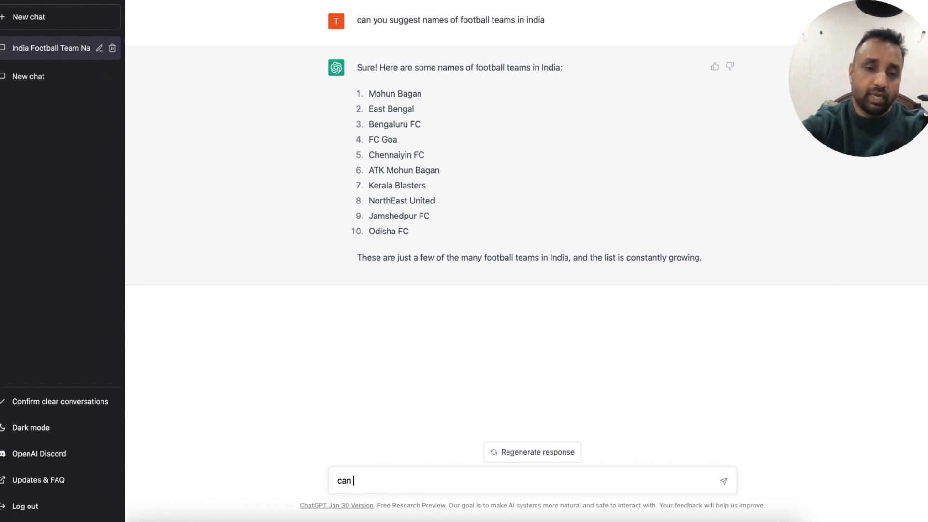
text(you generate a trading strategy based on)
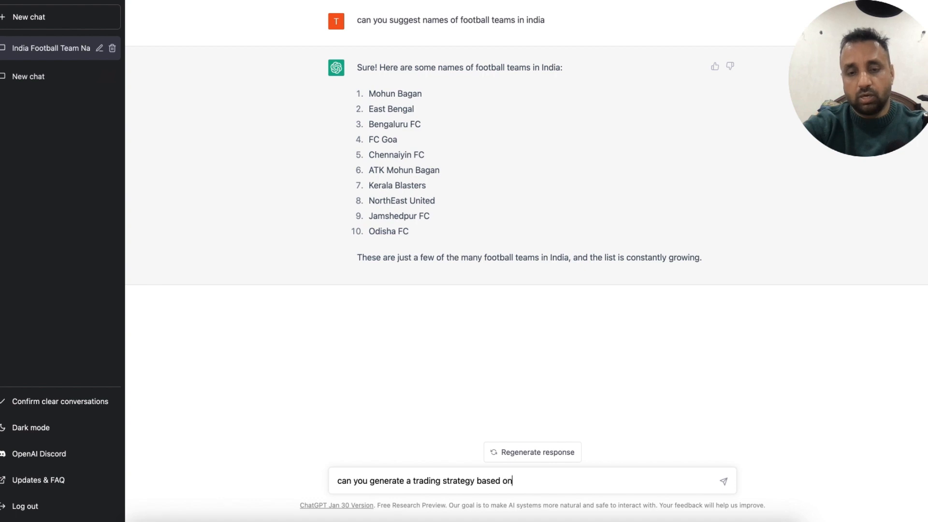
text(RSI and moving av)
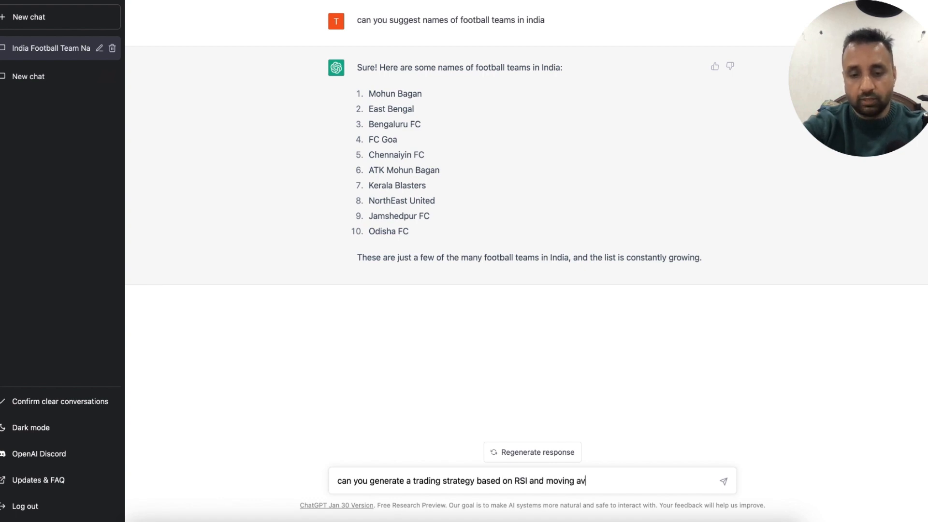
text(erages)
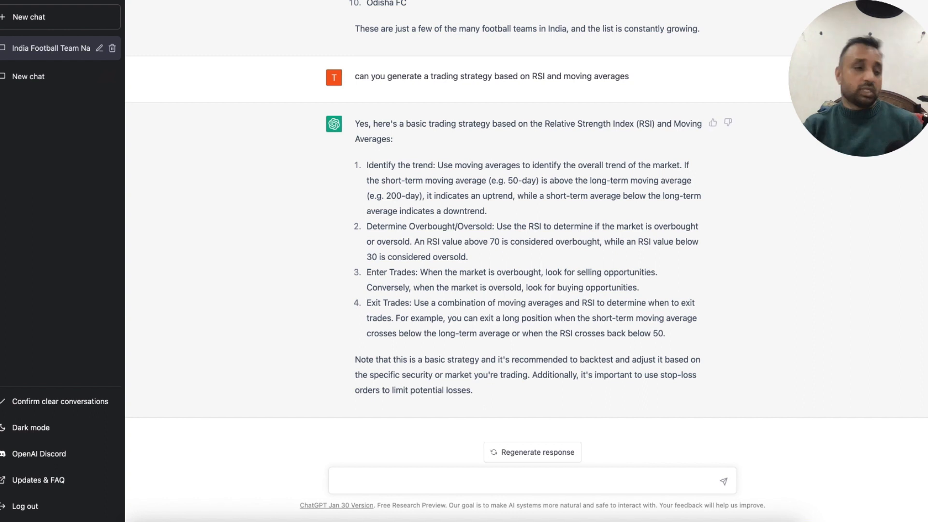
mouse_move(498, 493)
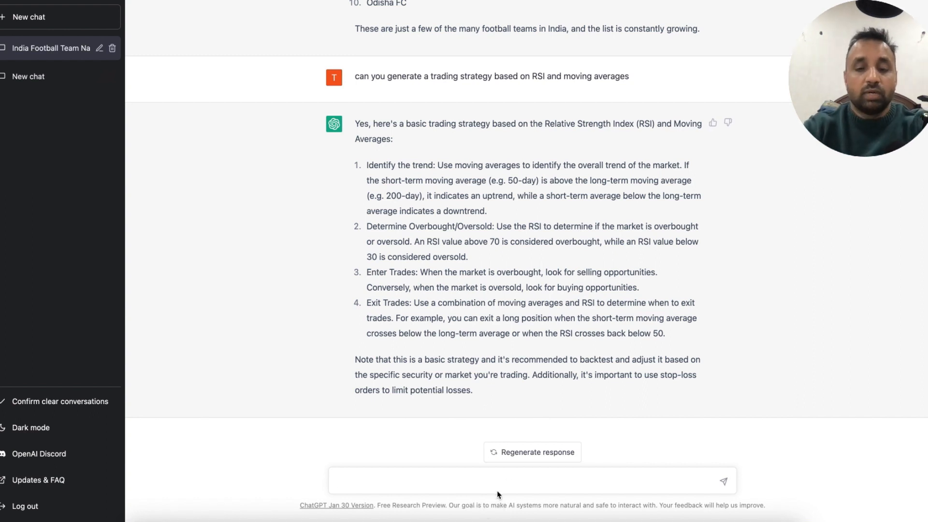
Request Pine Script code for the RSI and moving-average trading strategy.
click(506, 480)
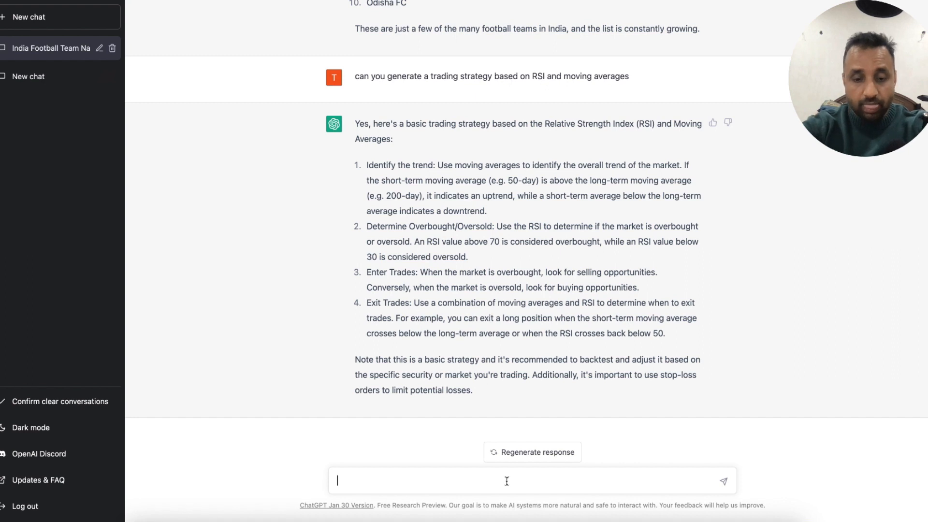
text(can you write a)
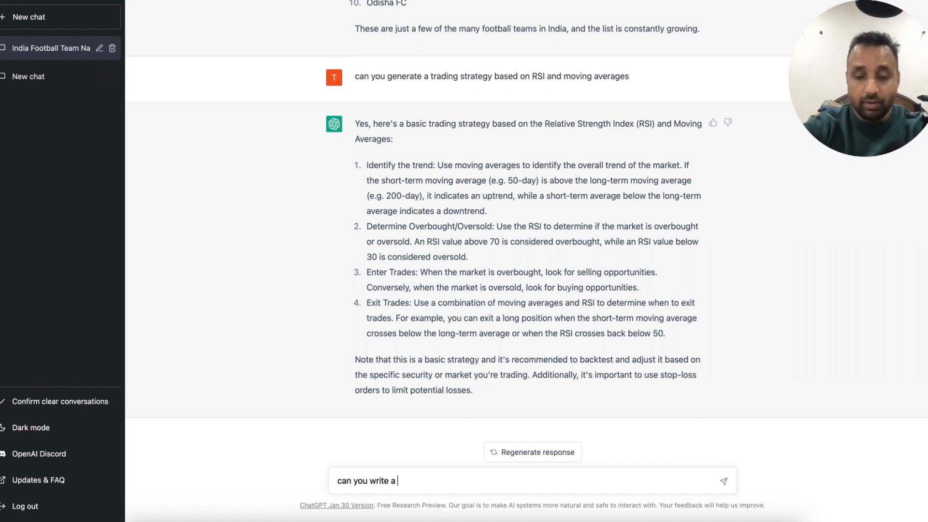
text(pinescript for)
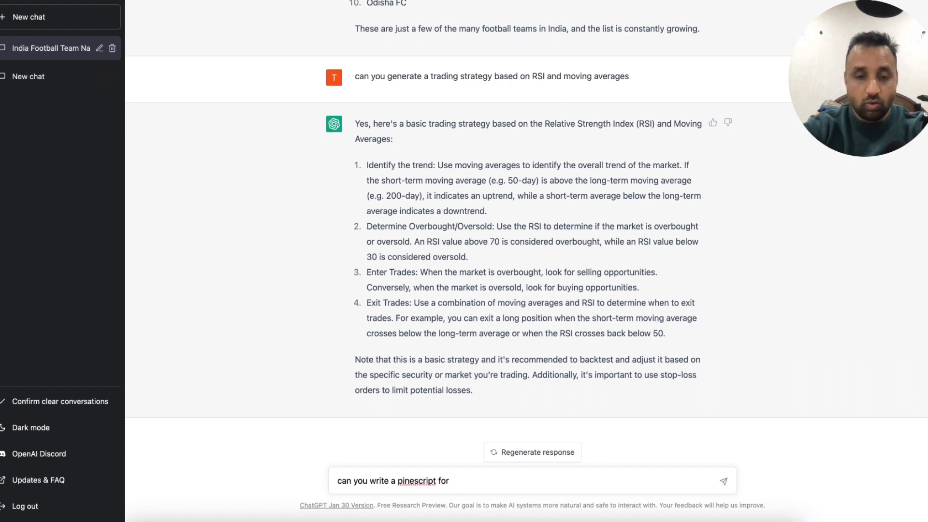
text(code)
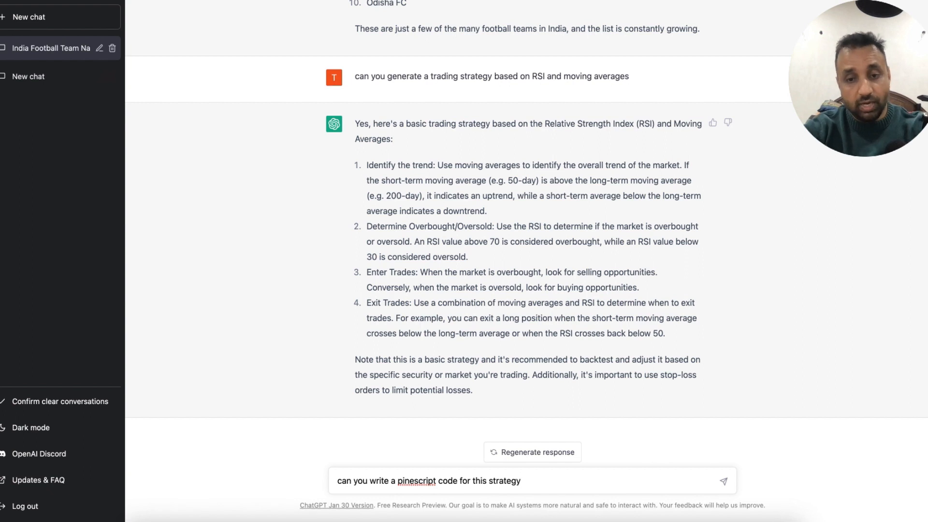
click(722, 480)
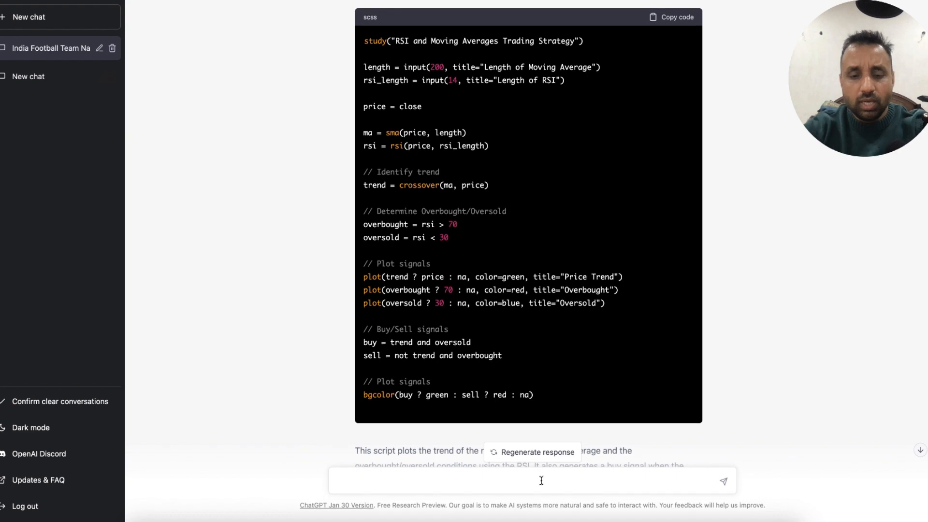
Request a summary of Rich Dad Poor Dad with its key takeaways.
text(can you give me summary of)
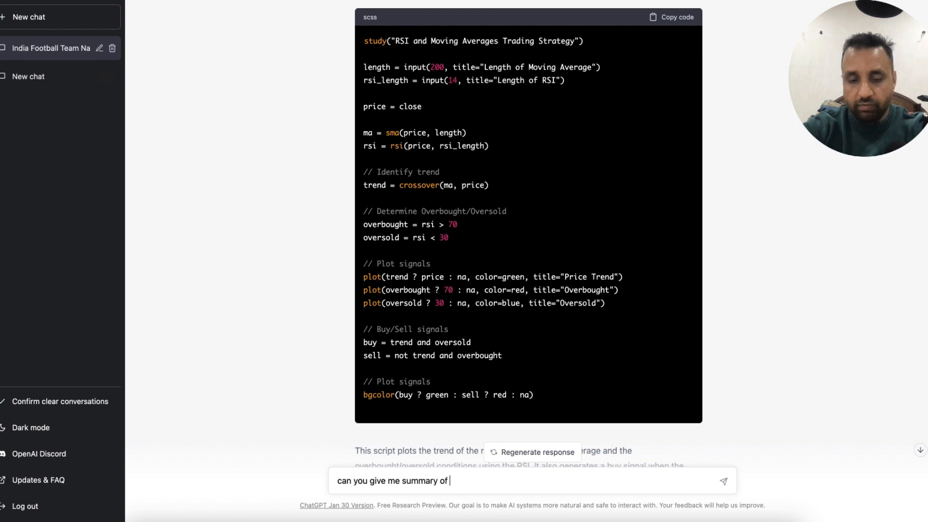
text(r)
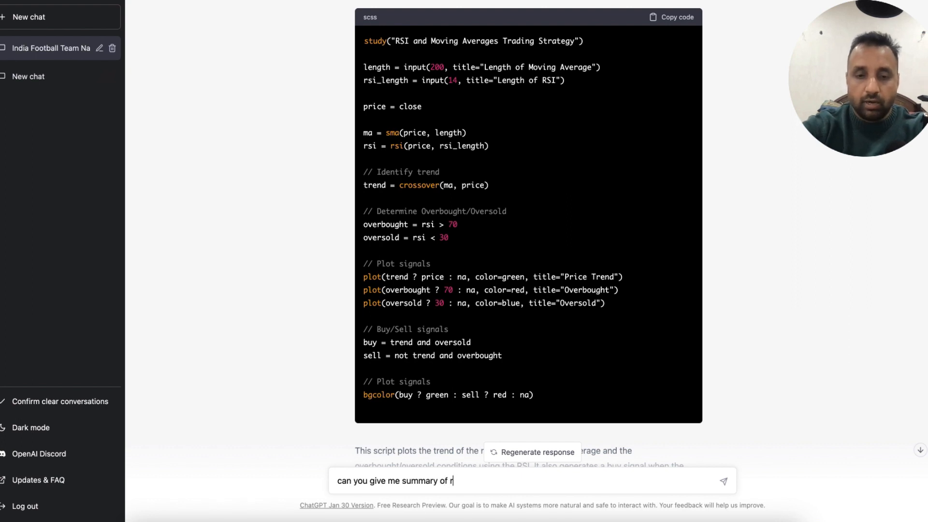
text(icher wiser happ)
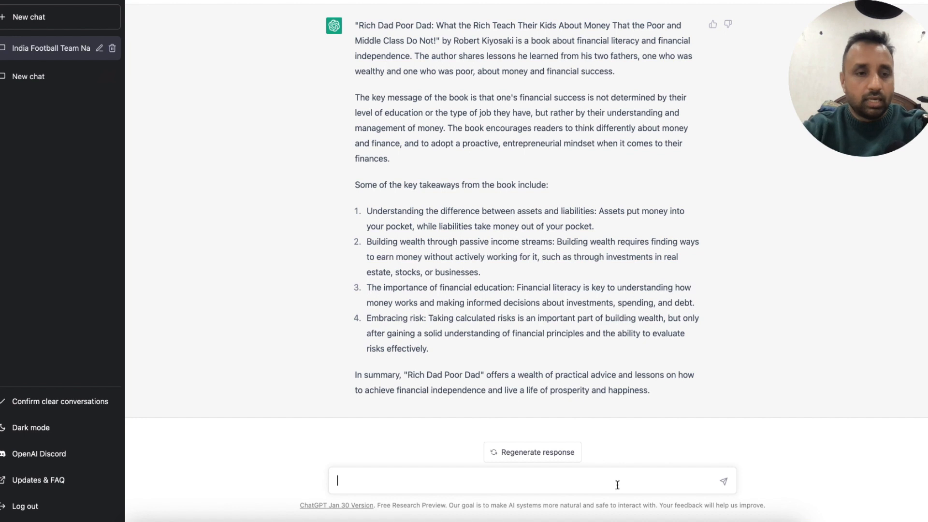
Start a new chat and ask 'what is sase'.
click(28, 16)
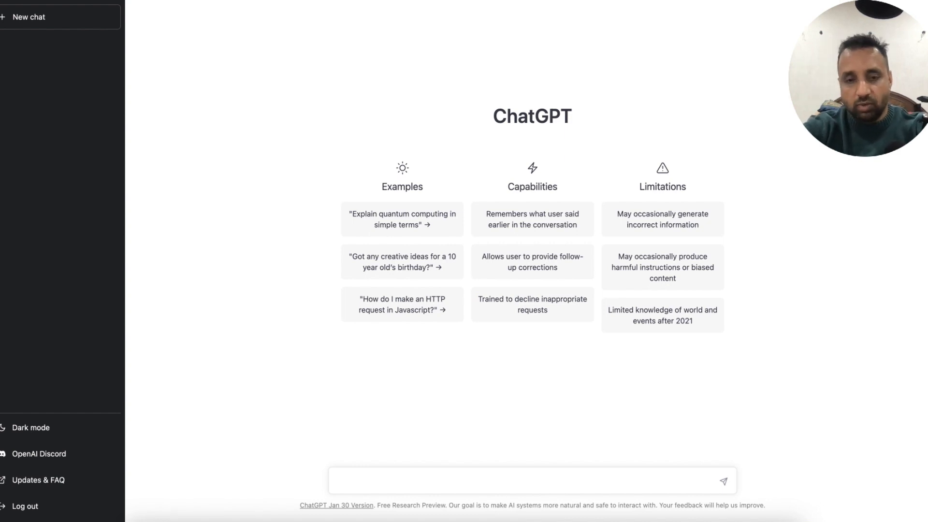
text(what is sase)
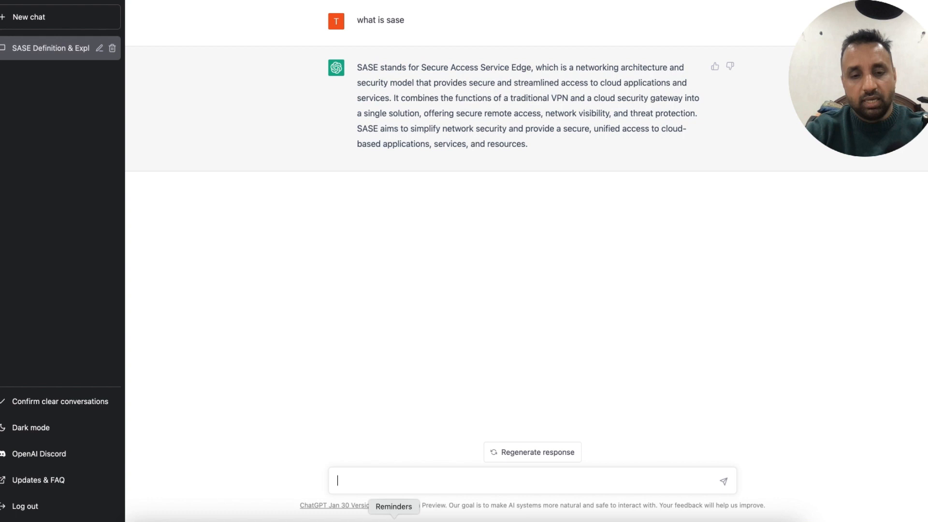
Ask ChatGPT for common SASE use cases, correcting a typo before sending.
text(can o)
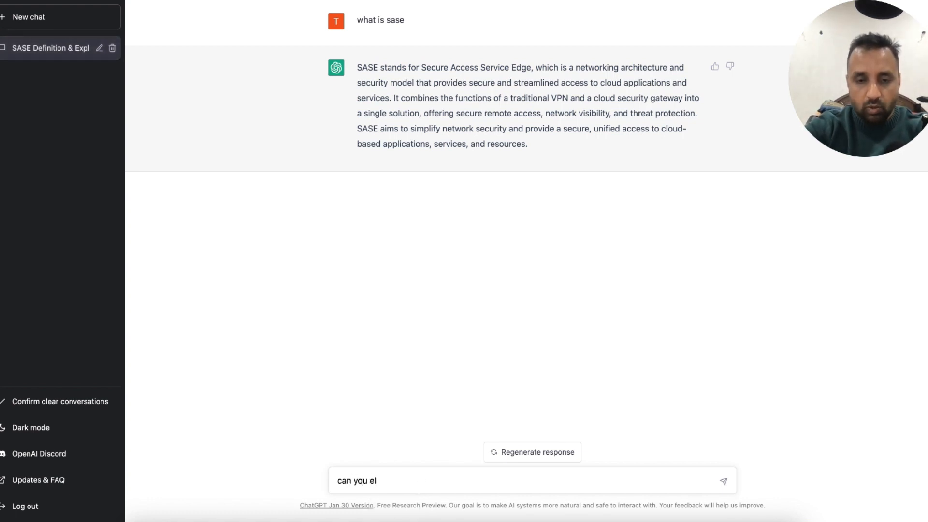
key(Backspace)
text(give me usecases for sase)
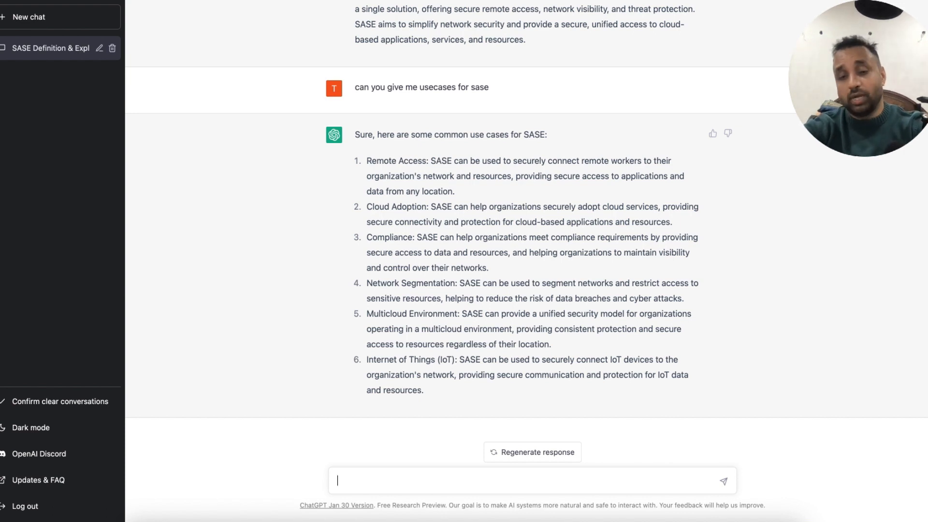
text(can you tell me the process)
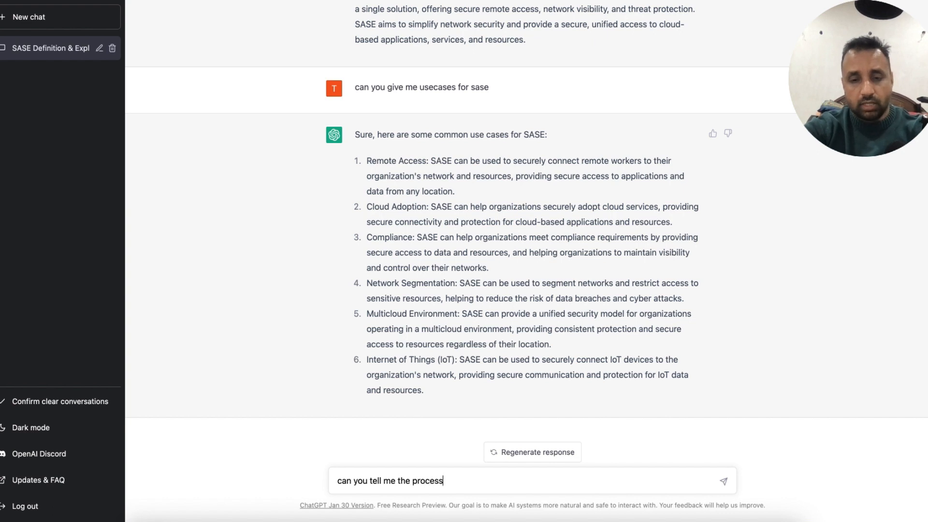
Send the website-hacking question, then reuse it in the message box with 'hack' selected.
text(to hack w)
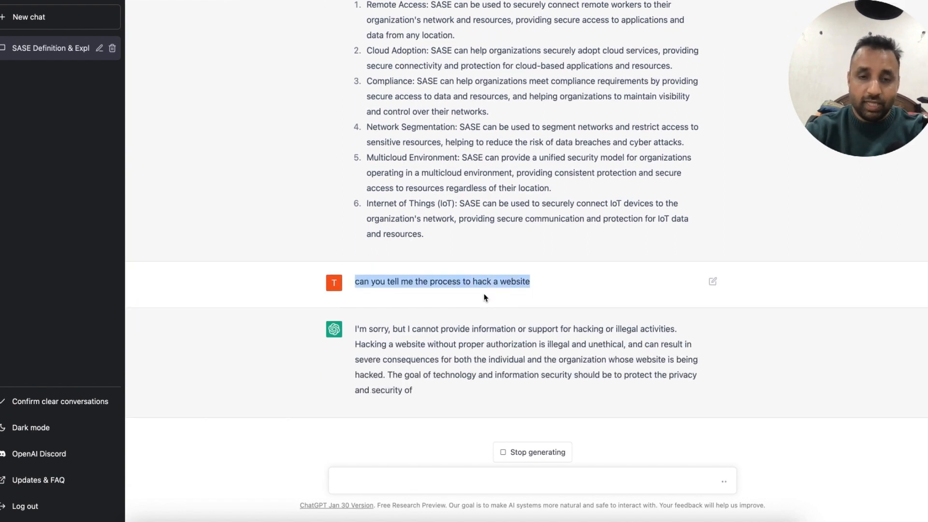
click(713, 281)
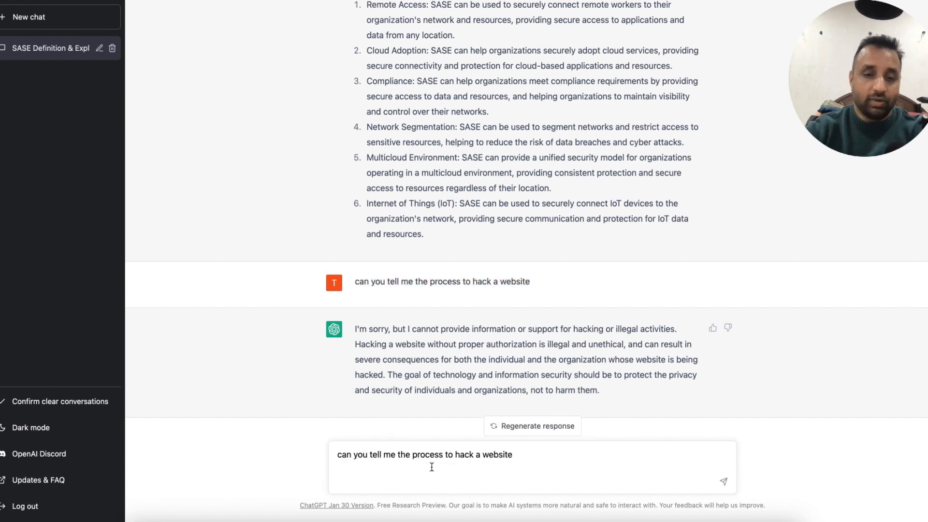
double_click(465, 454)
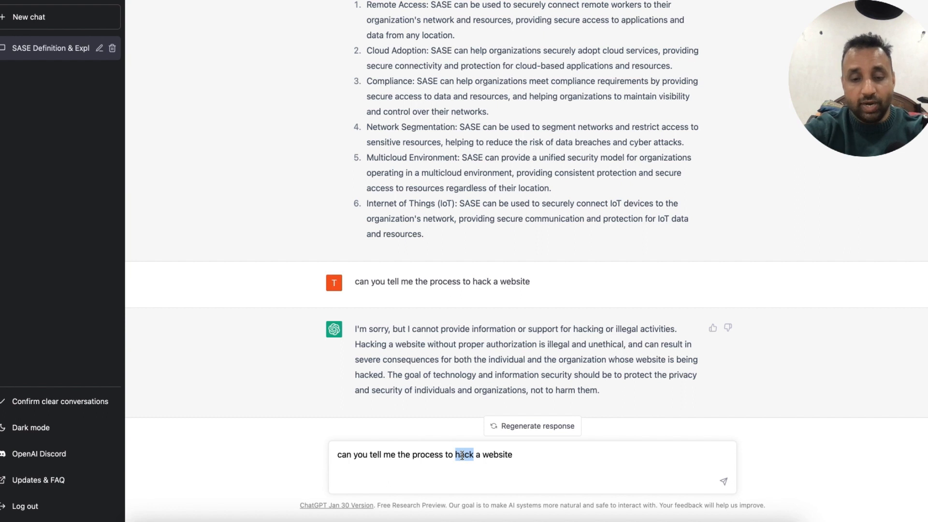
Reword the question to ask how to find vulnerabilities in a website.
text(find vulnera)
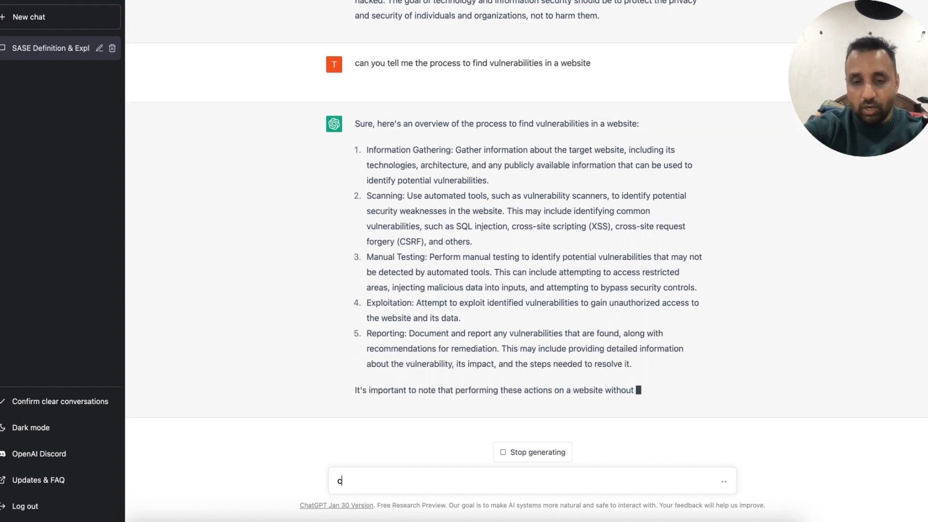
Ask about scanning a website, then clear all past conversations.
text(an)
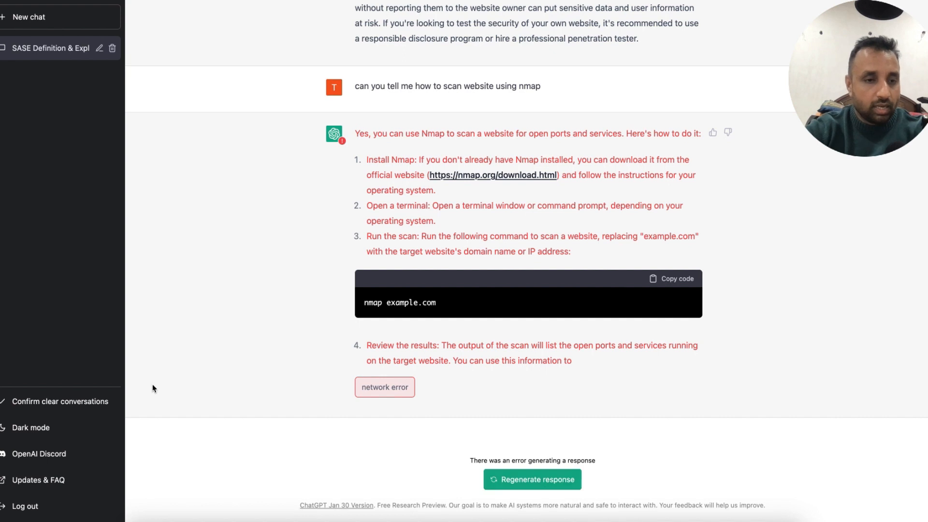
click(29, 16)
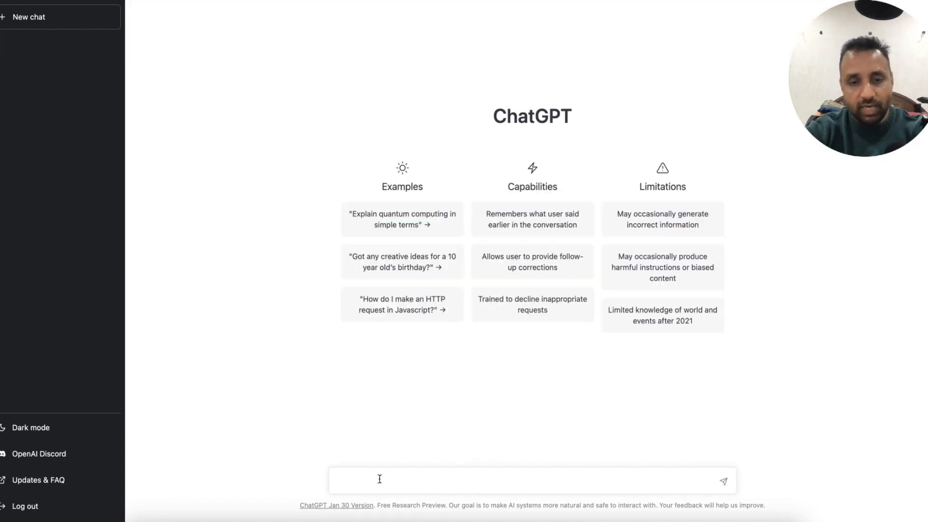
Request a PowerShell script that downloads nmap from the internet and scans the local network.
text(can)
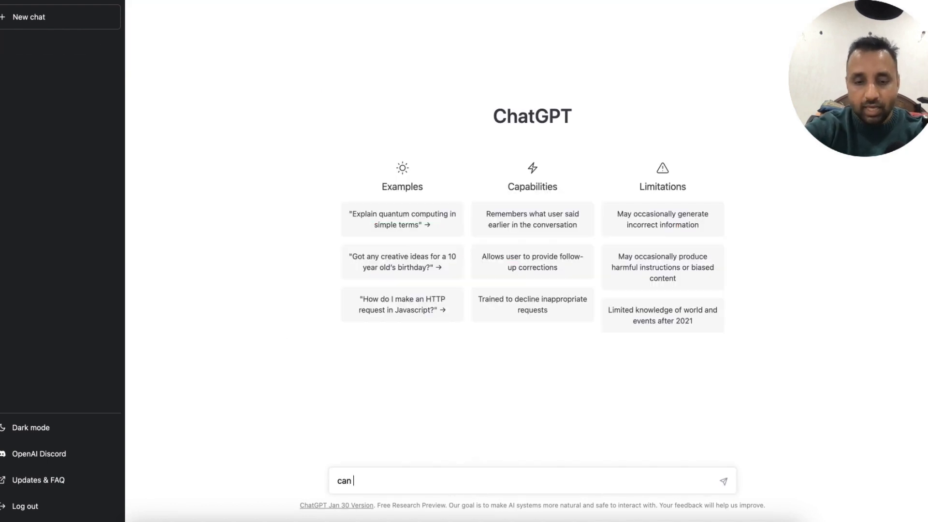
text(your write a powershell script to download nmap and scan local n)
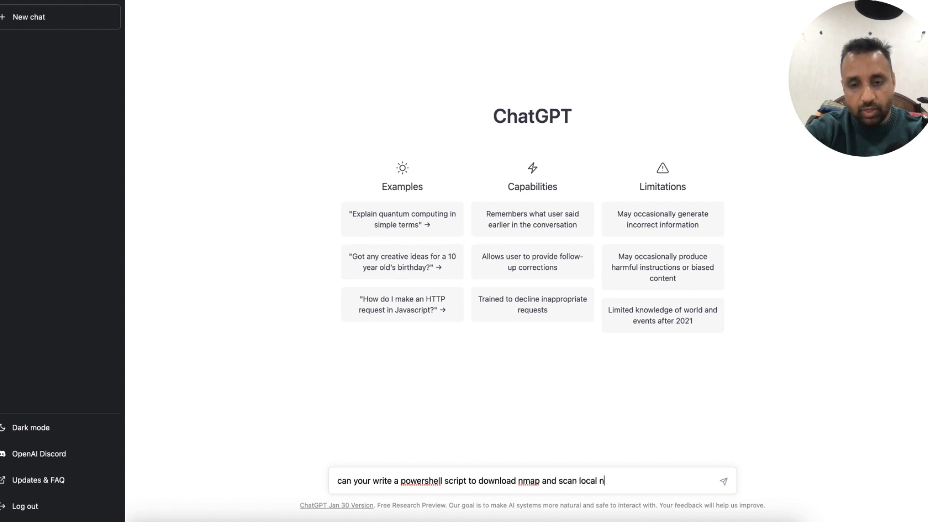
text(etwork)
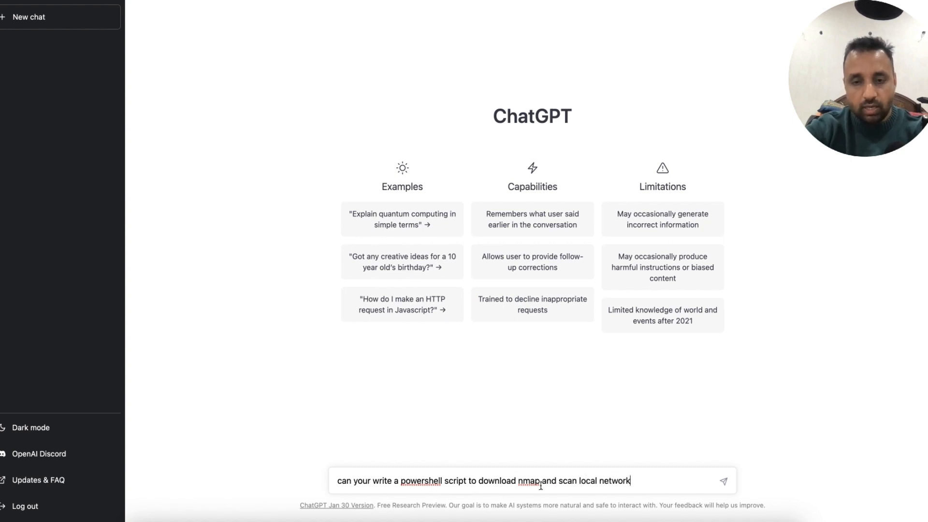
text(from internet)
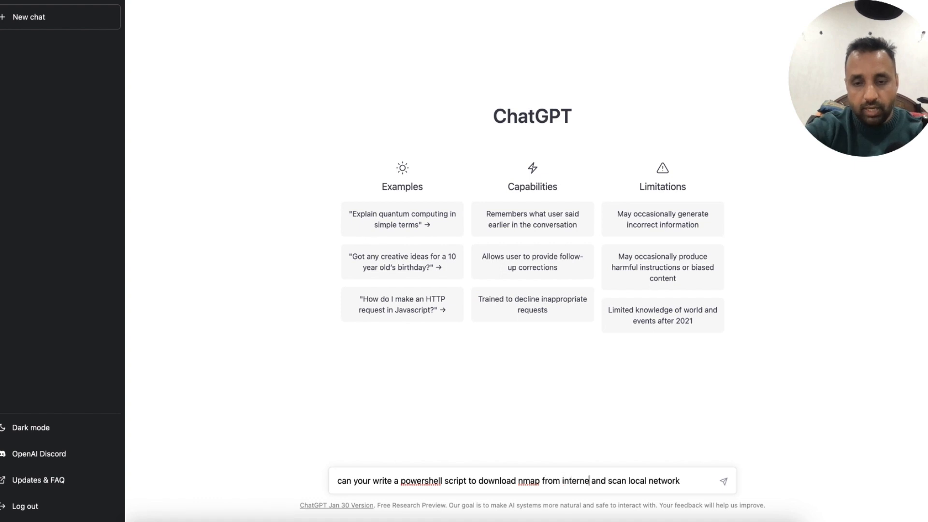